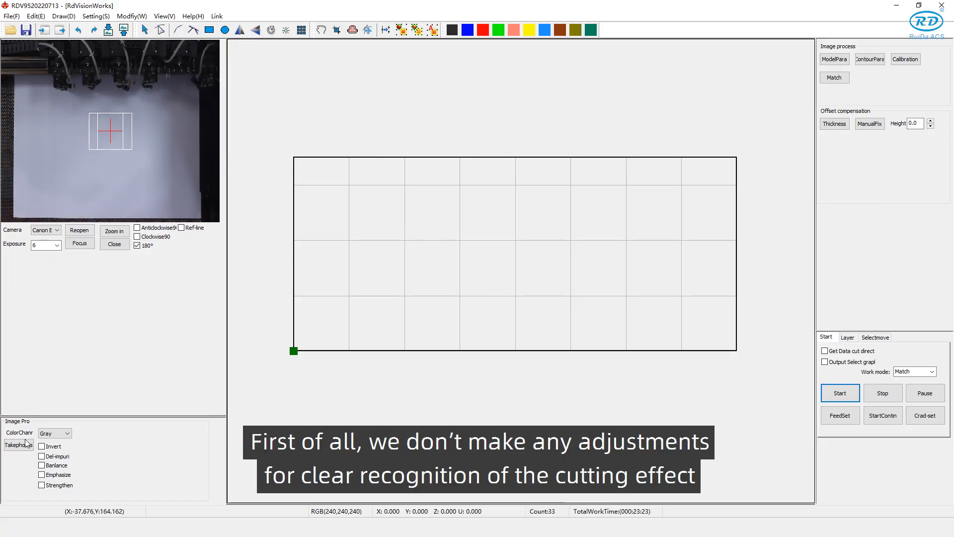
# Step: Capture a camera photo of the material on the bed via Takephotos
pyautogui.click(18, 445)
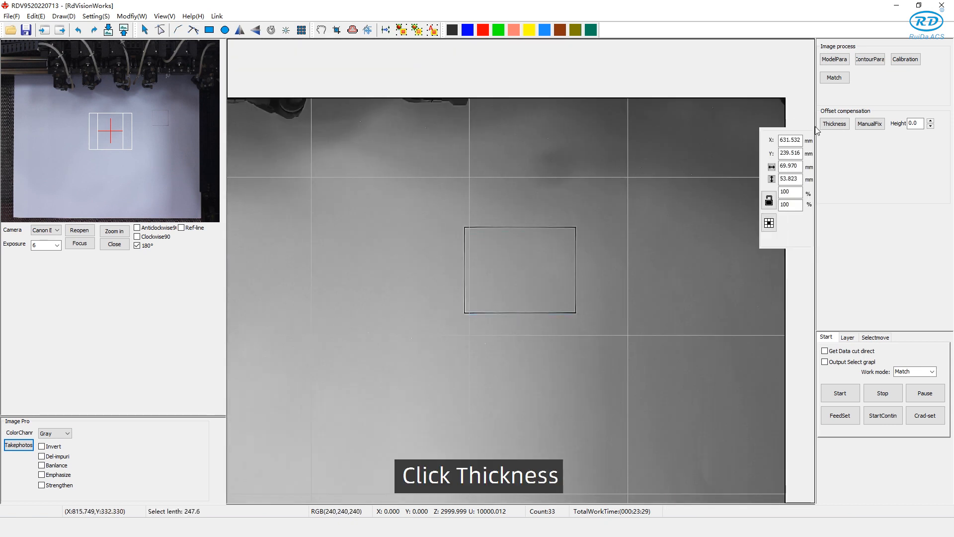
# Step: Set thickness compensation to 9-point calibration with current ply 4
pyautogui.click(835, 124)
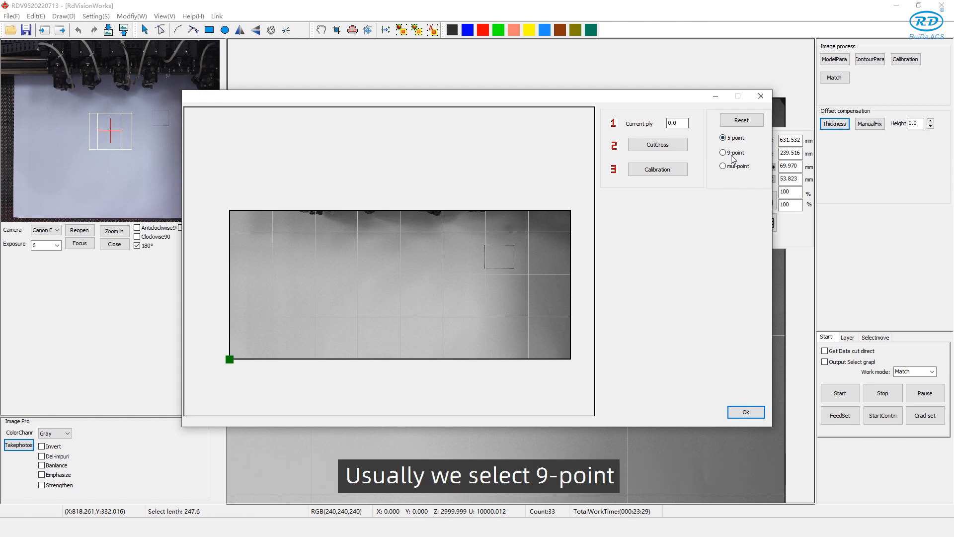
pyautogui.click(724, 152)
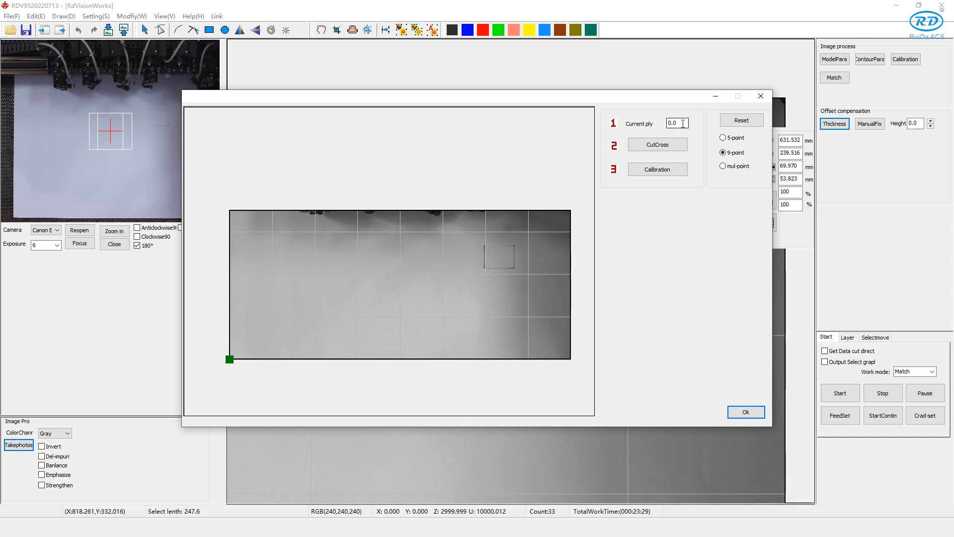
pyautogui.write('4')
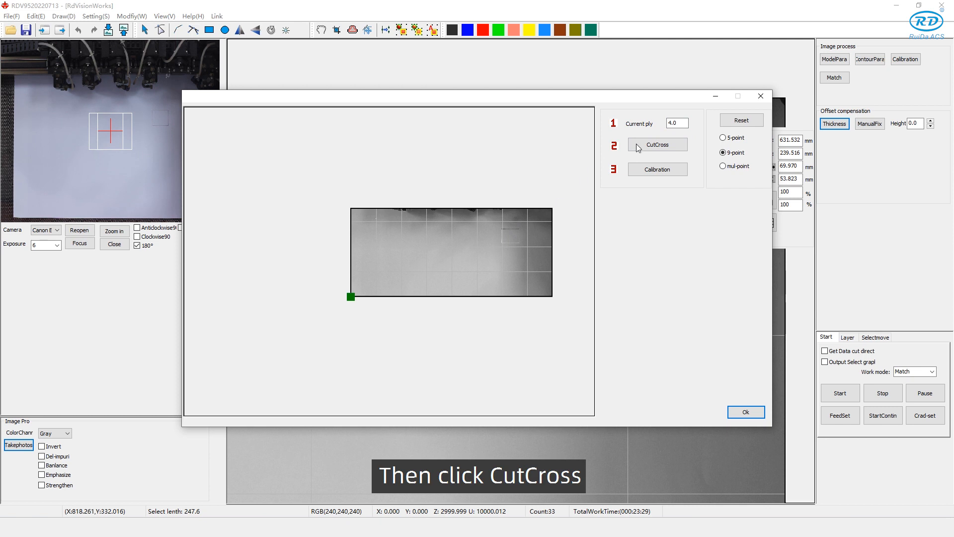
# Step: Cut the calibration crosses and align the markers with the nine cut crosses
pyautogui.click(657, 145)
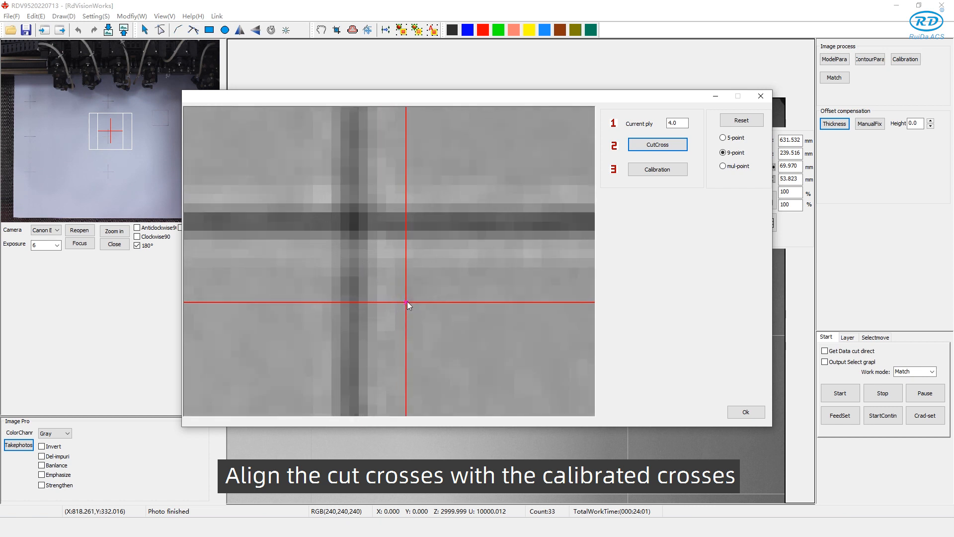
pyautogui.moveTo(406, 304); pyautogui.dragTo(440, 323)
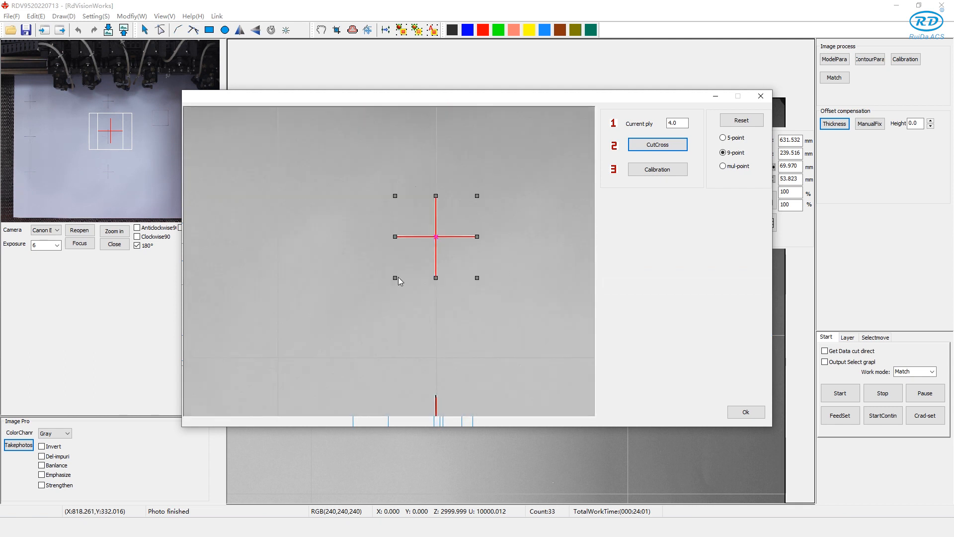
pyautogui.click(658, 144)
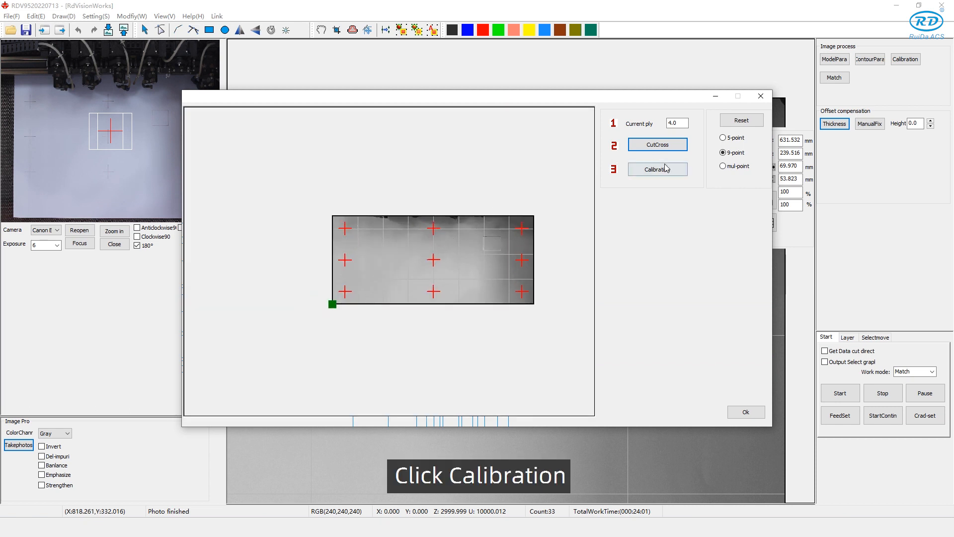
# Step: Run the 9-point thickness calibration, confirm success and close the window
pyautogui.click(657, 169)
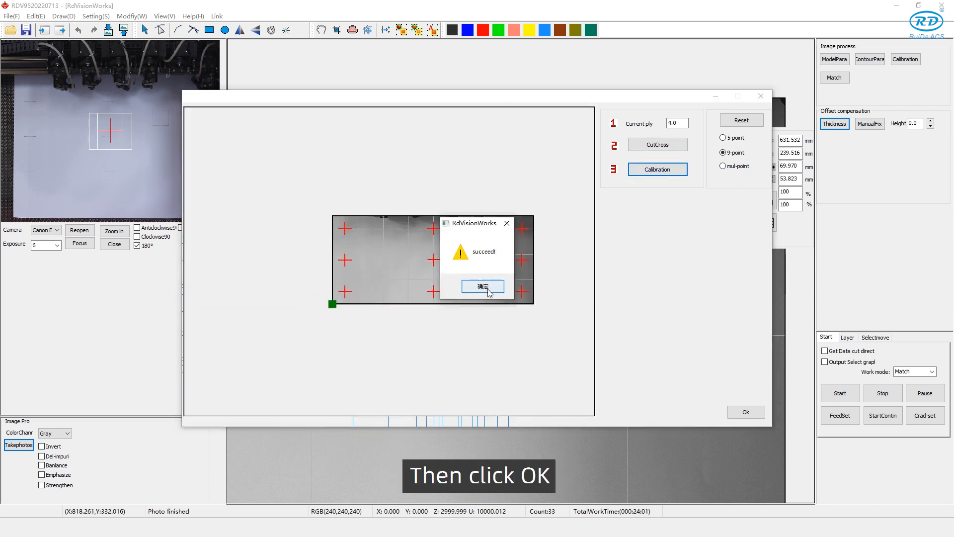
pyautogui.click(482, 286)
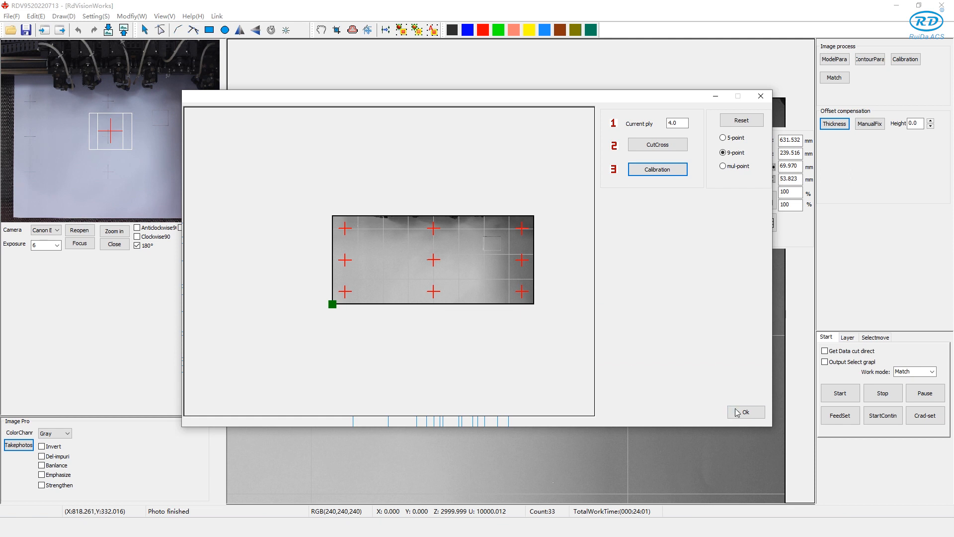
pyautogui.click(745, 412)
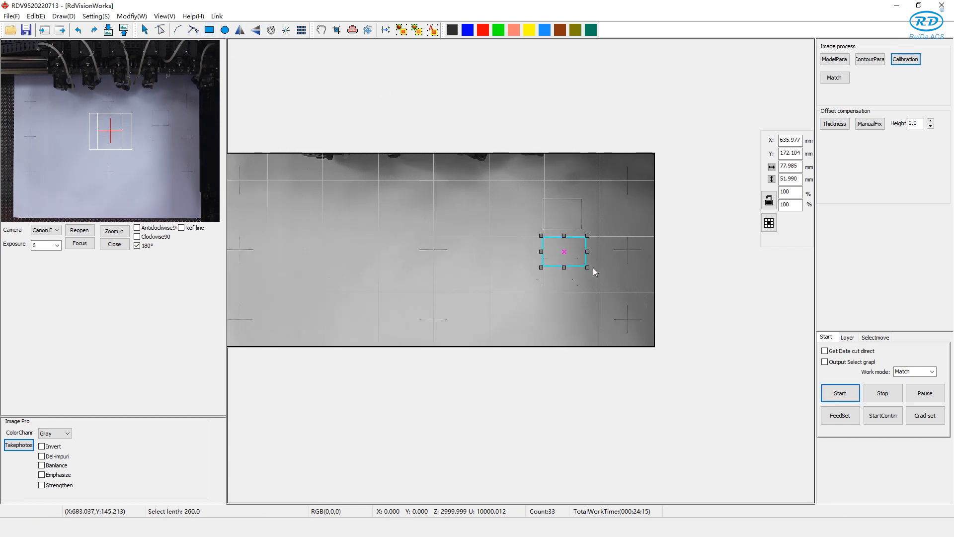
# Step: Cut the box aligned with the printed marks, then reopen thickness settings showing ply 4.0
pyautogui.click(840, 393)
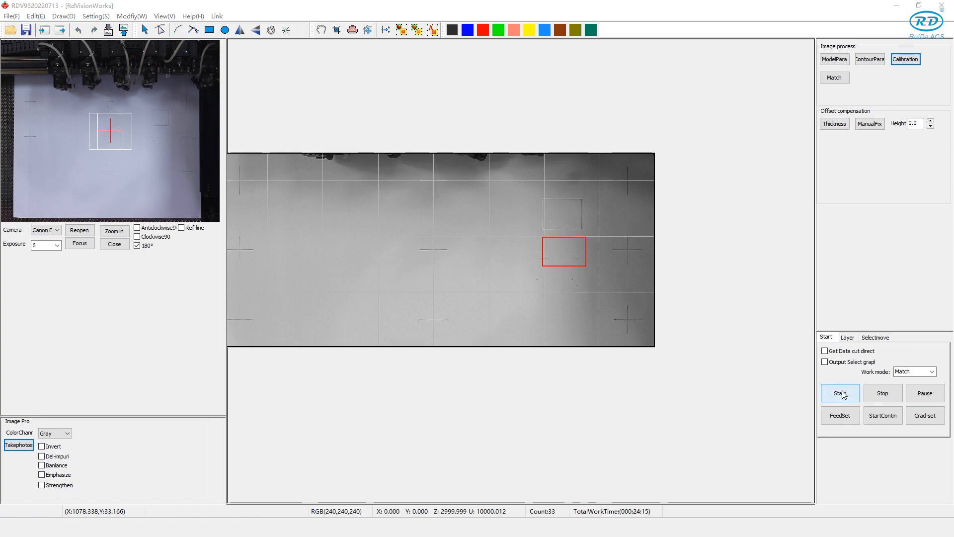
pyautogui.click(840, 392)
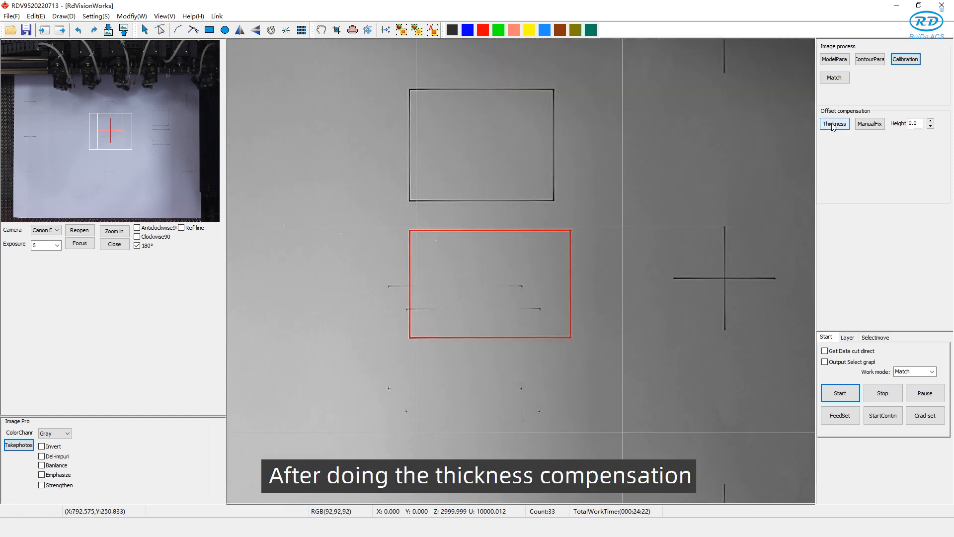
pyautogui.click(835, 124)
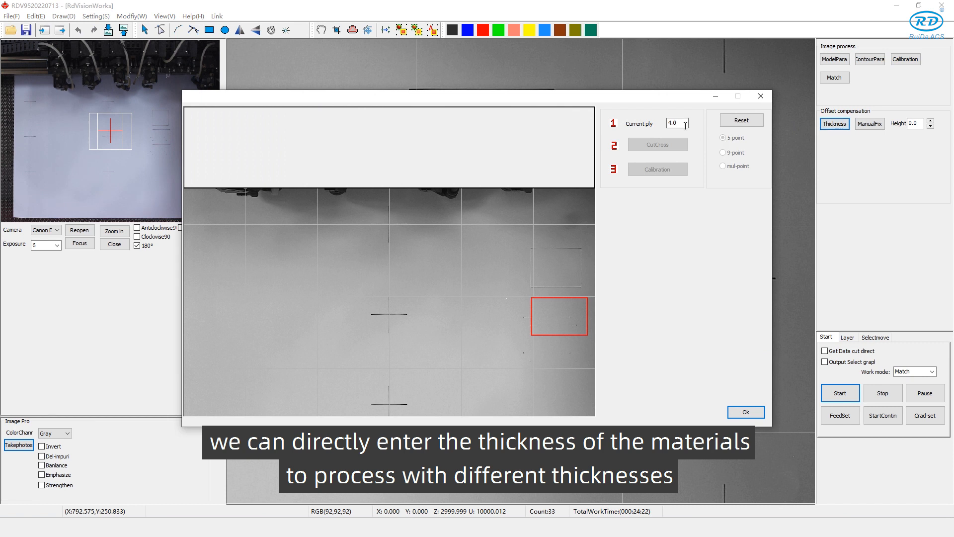